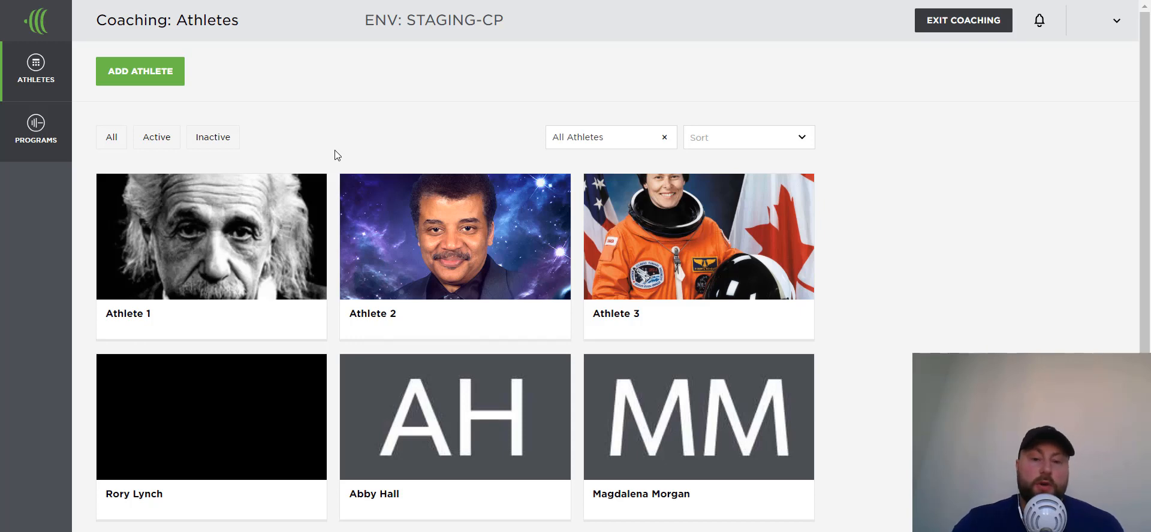
mouse_move(455, 236)
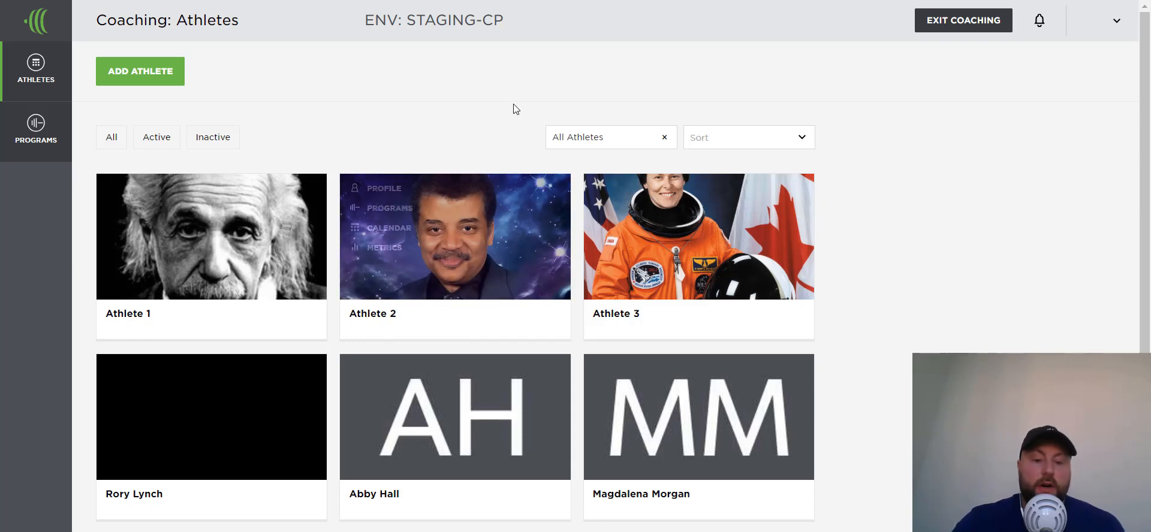
mouse_move(502, 111)
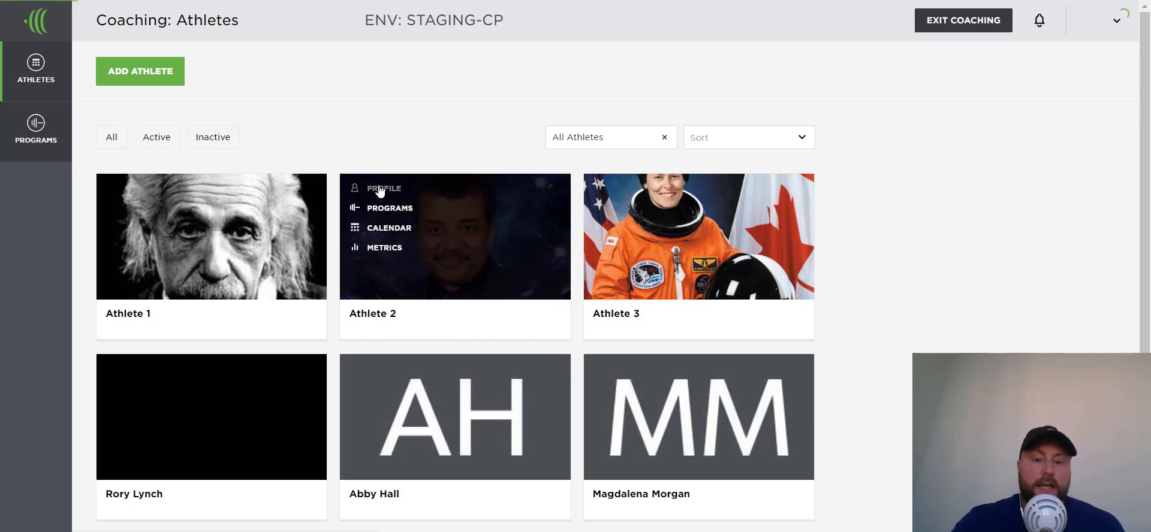
Open Athlete 2's coach-only profile and focus the empty Equipment Available field
left_click(382, 188)
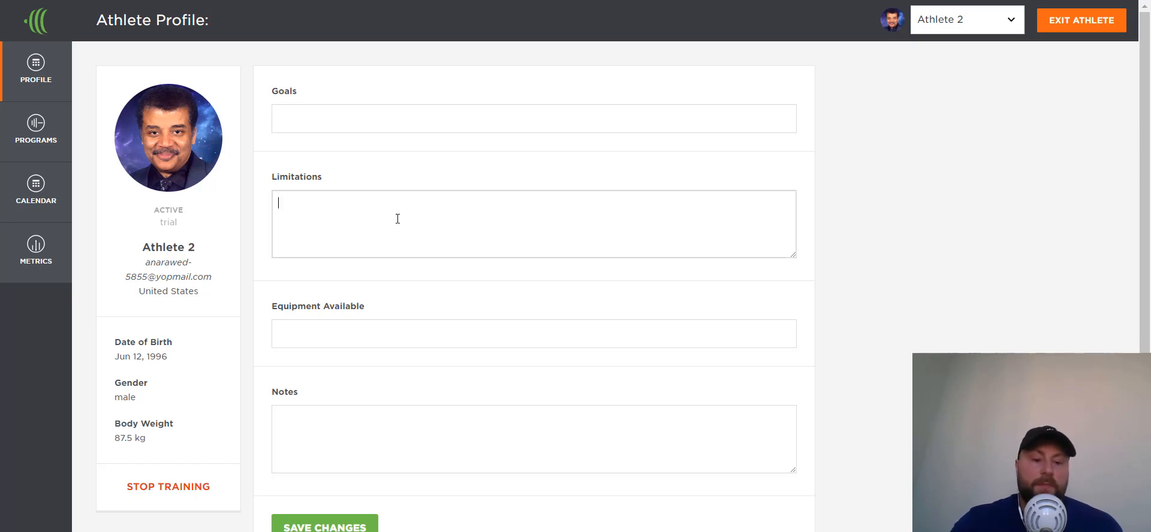
mouse_move(541, 241)
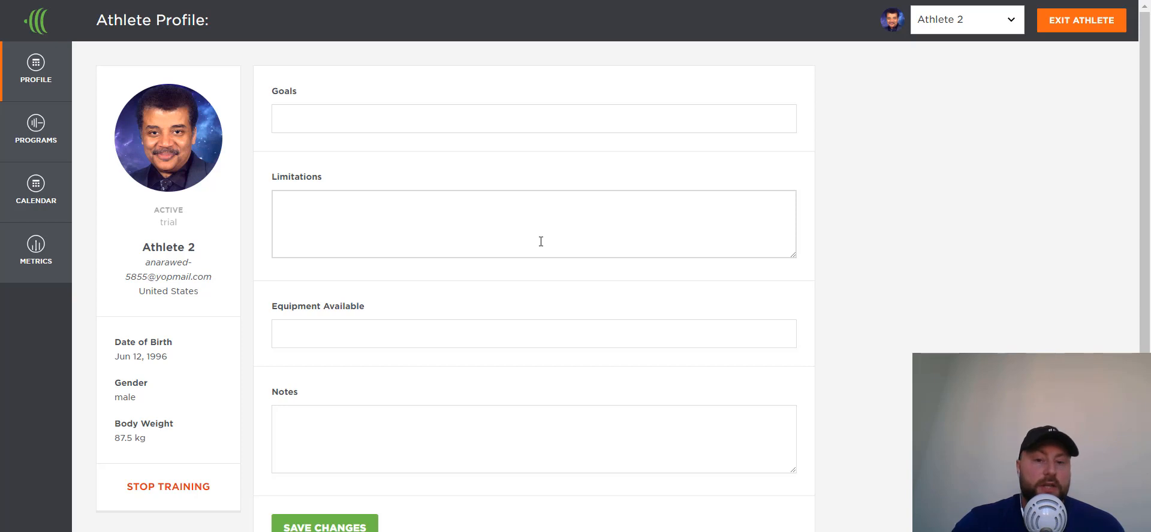
left_click(534, 335)
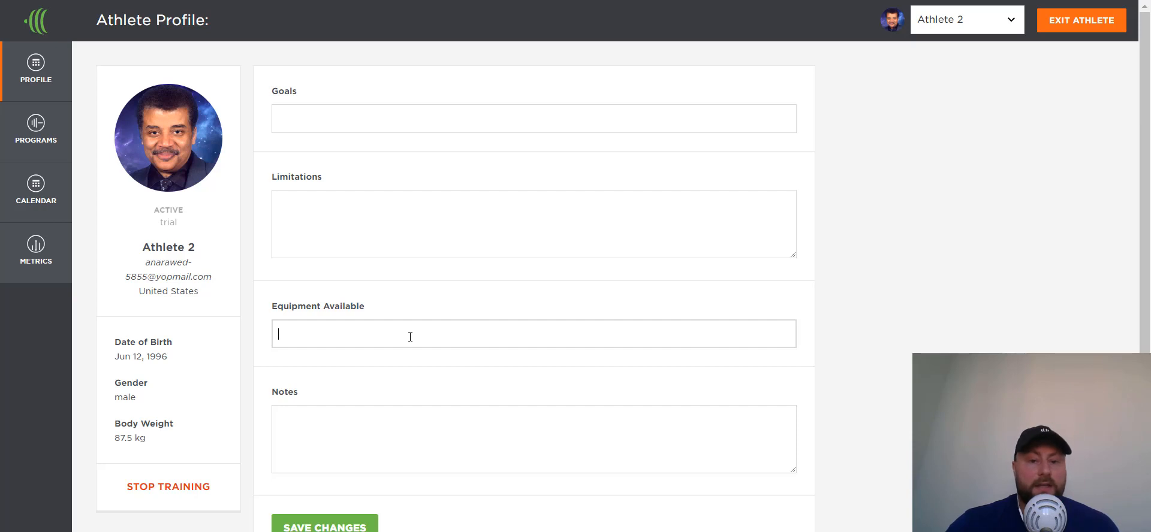
mouse_move(421, 369)
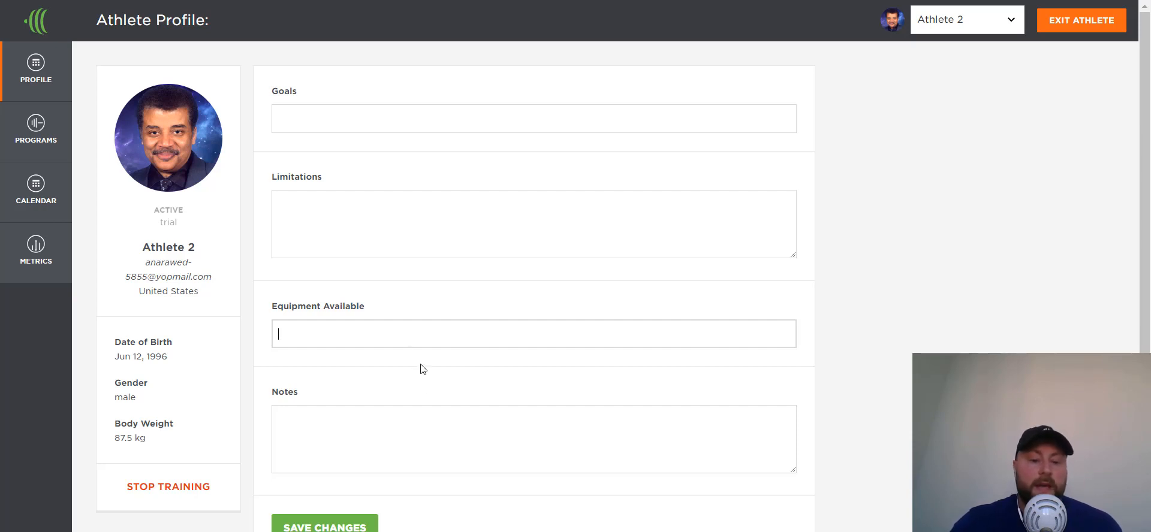
Review the empty Notes field, then exit the athlete back to the Coaching: Athletes list
left_click(534, 439)
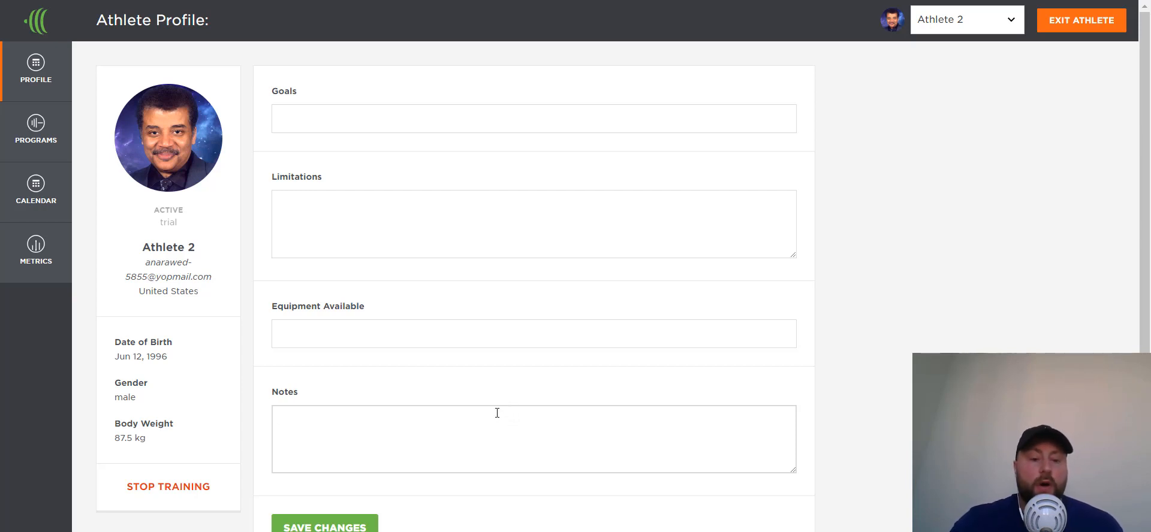
mouse_move(650, 387)
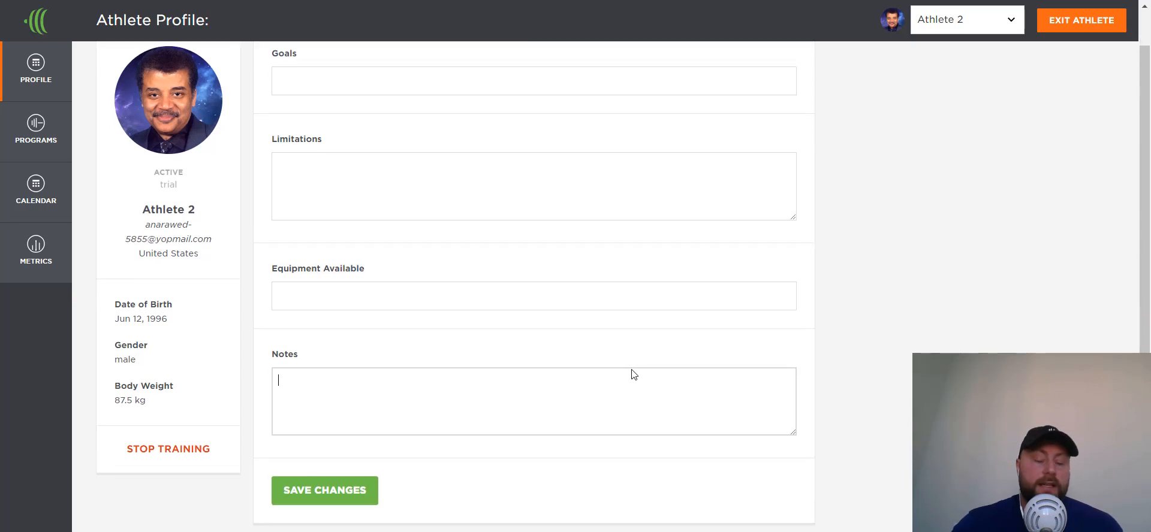
scroll("down", 3)
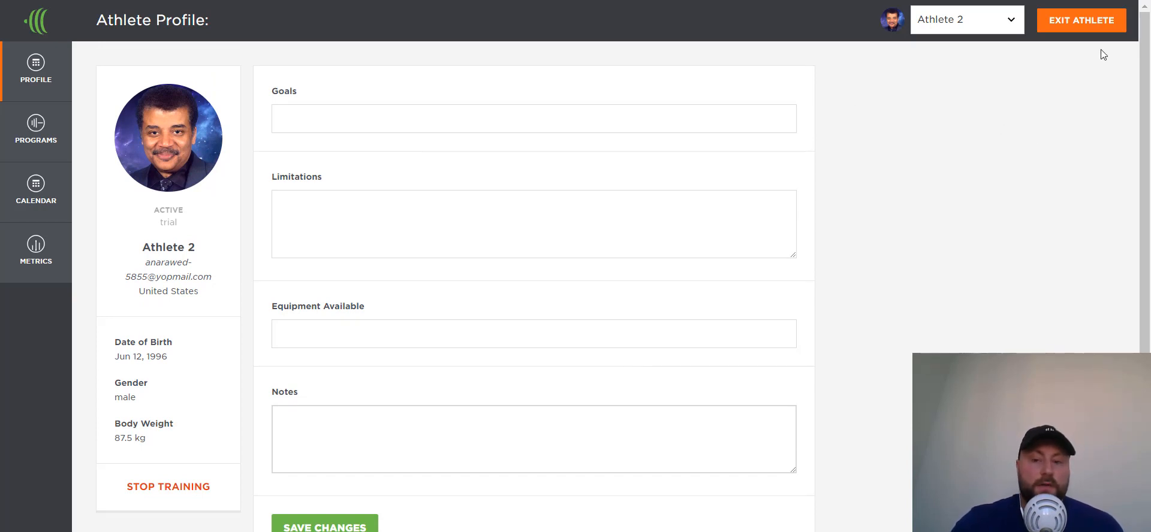
left_click(1080, 20)
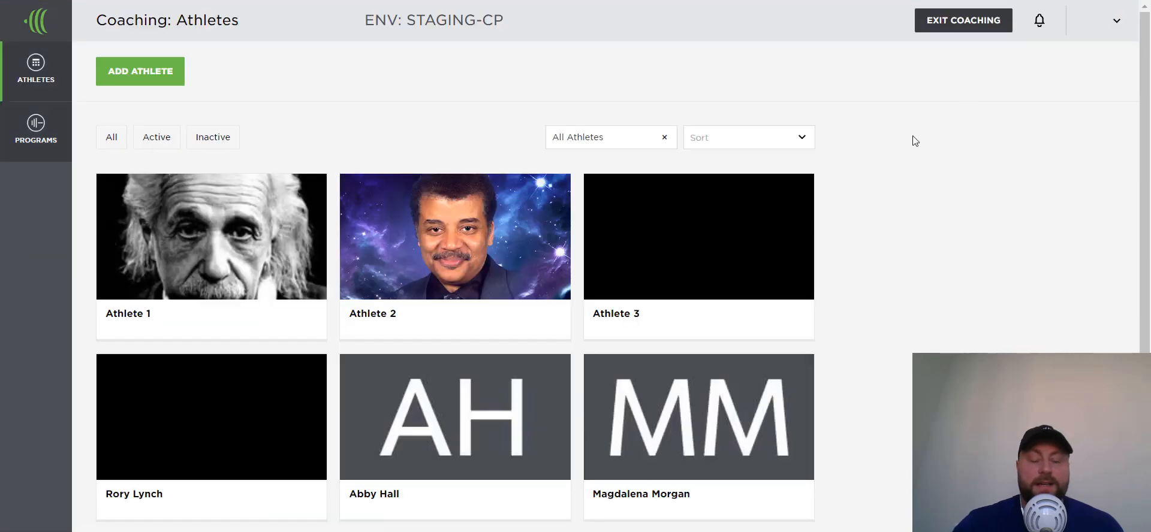